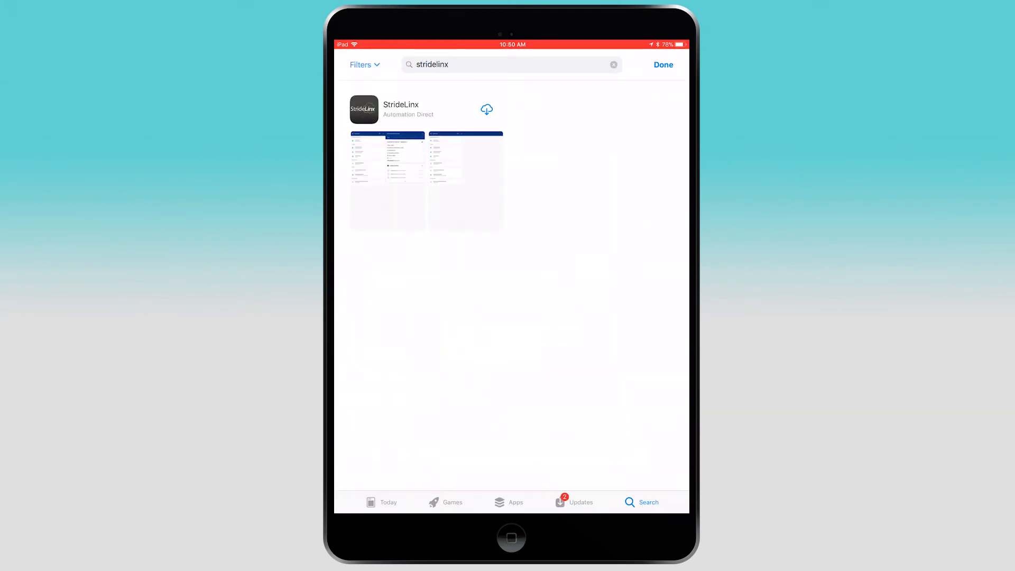
Step: Install the StrideLinx app from the App Store search results
click(486, 109)
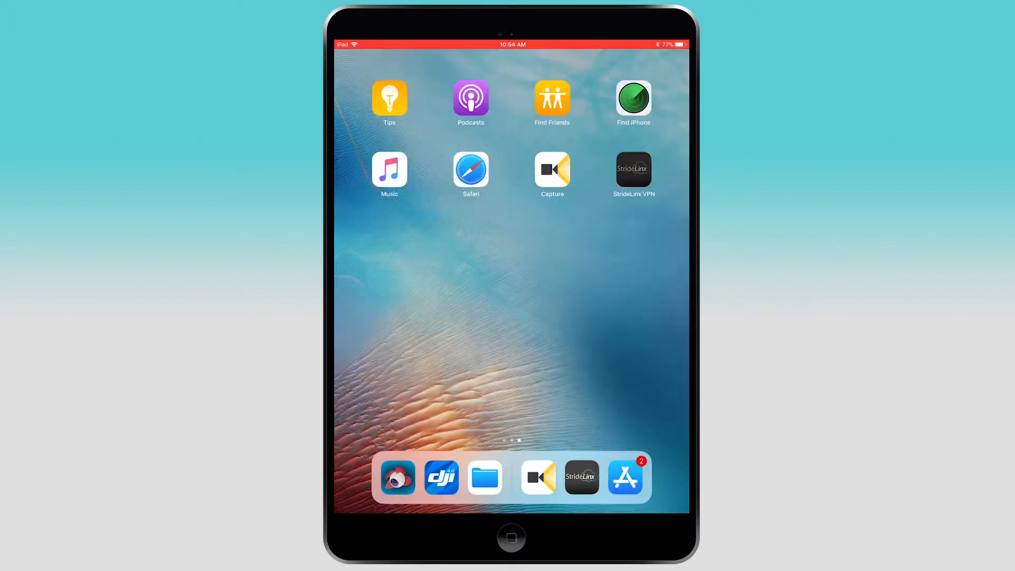
click(581, 478)
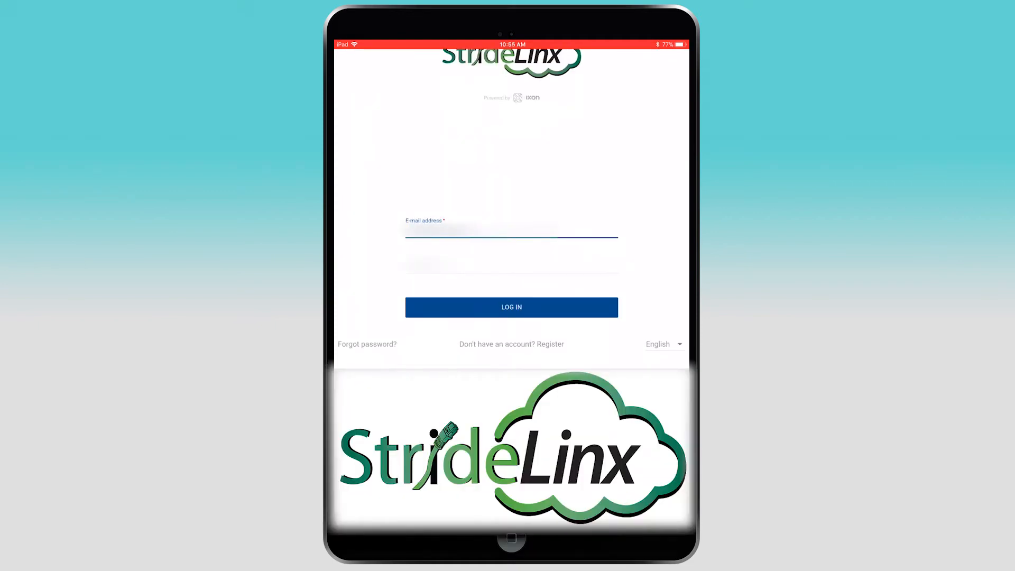
click(511, 264)
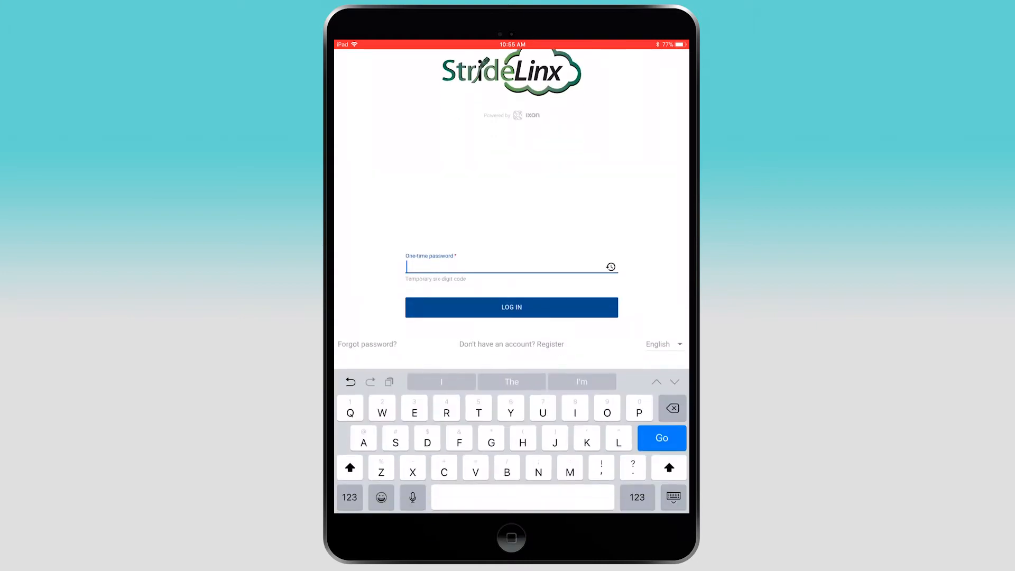
click(350, 497)
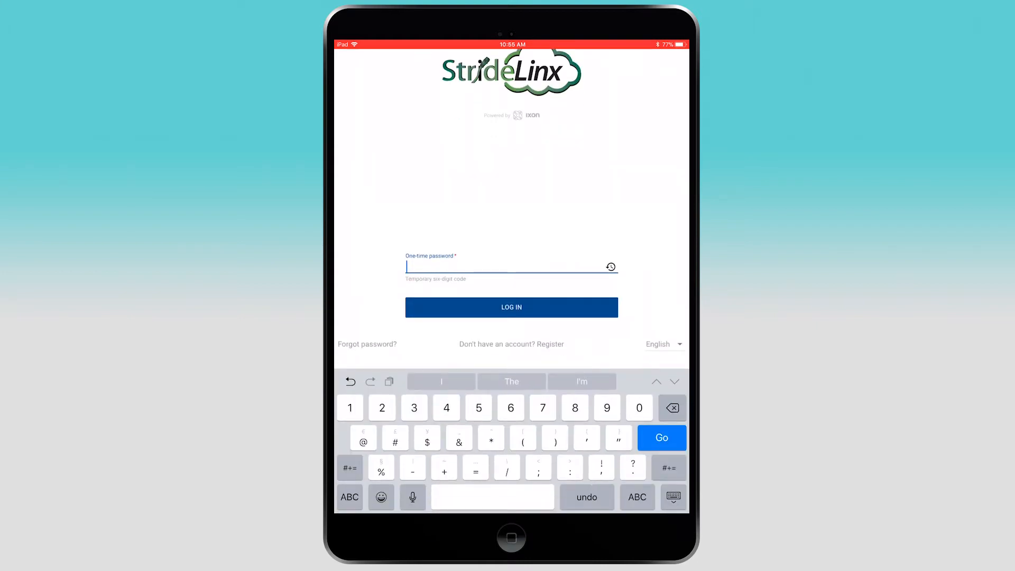
text(861)
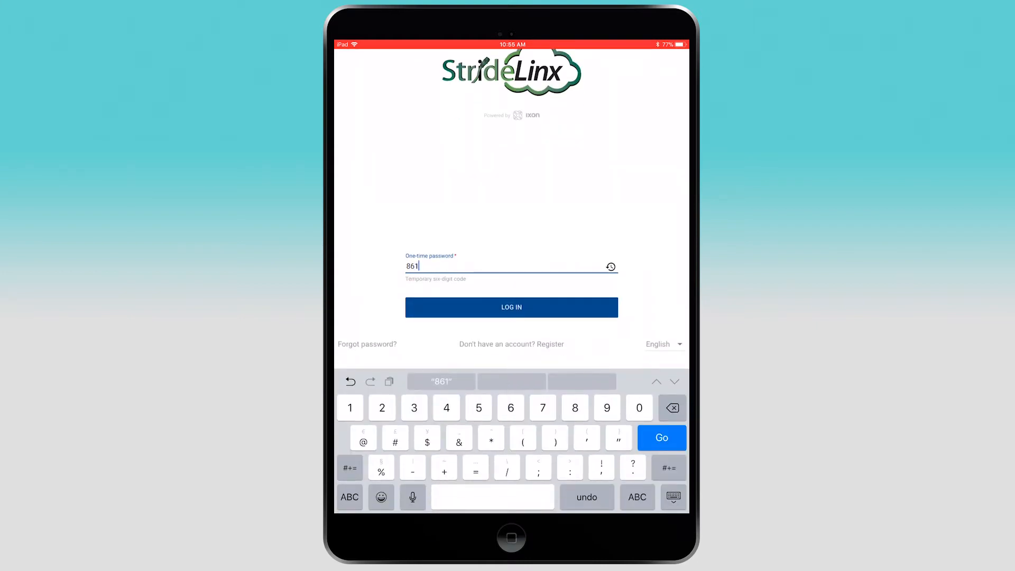
click(511, 307)
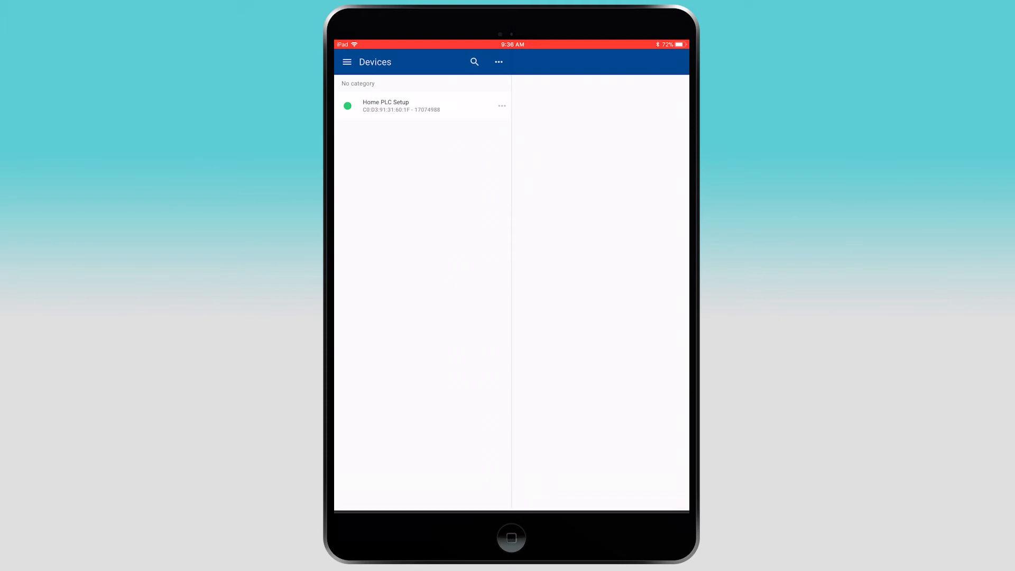
Step: View the list of company users from the side menu's Users section
click(347, 62)
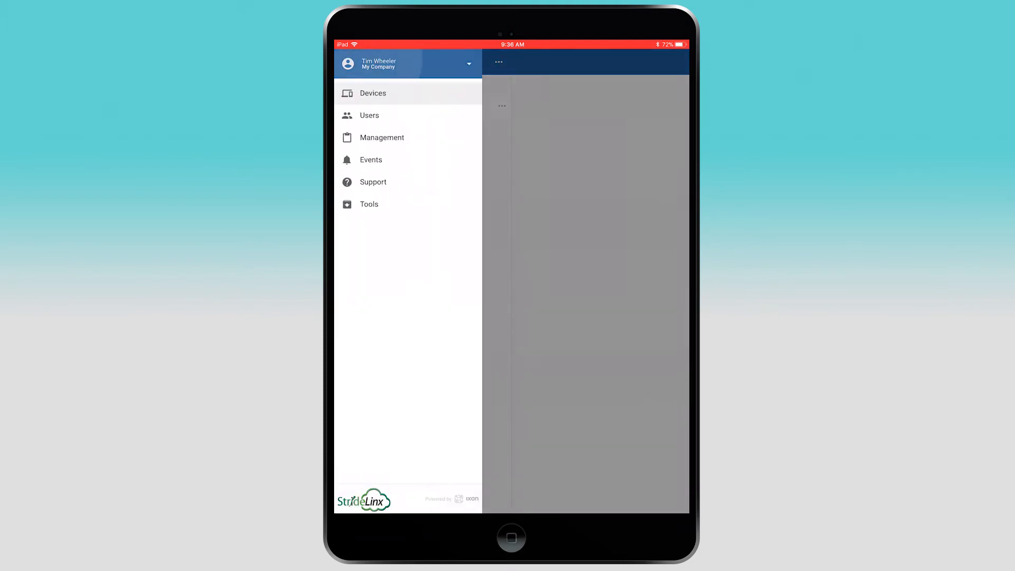
click(370, 116)
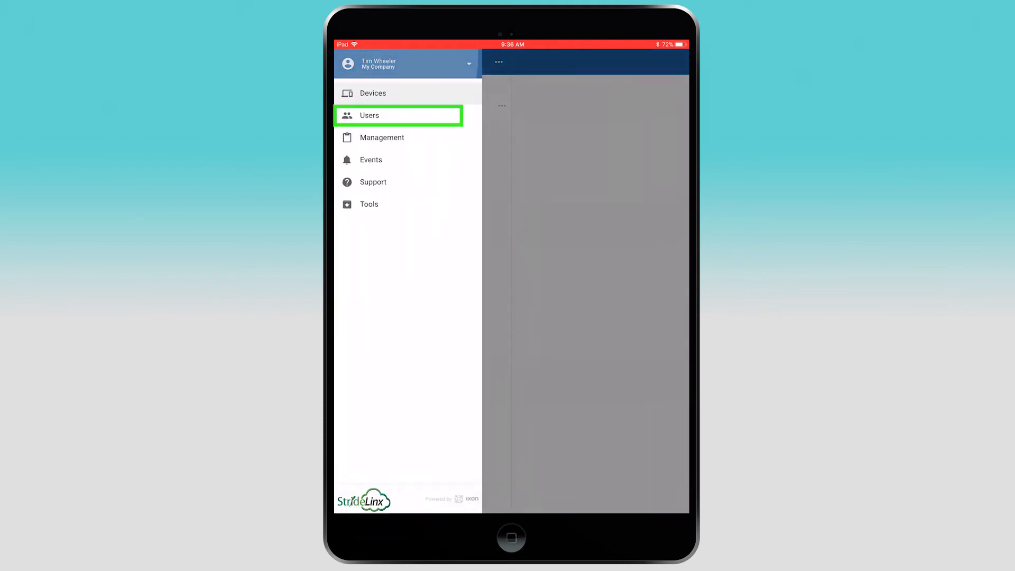
click(370, 116)
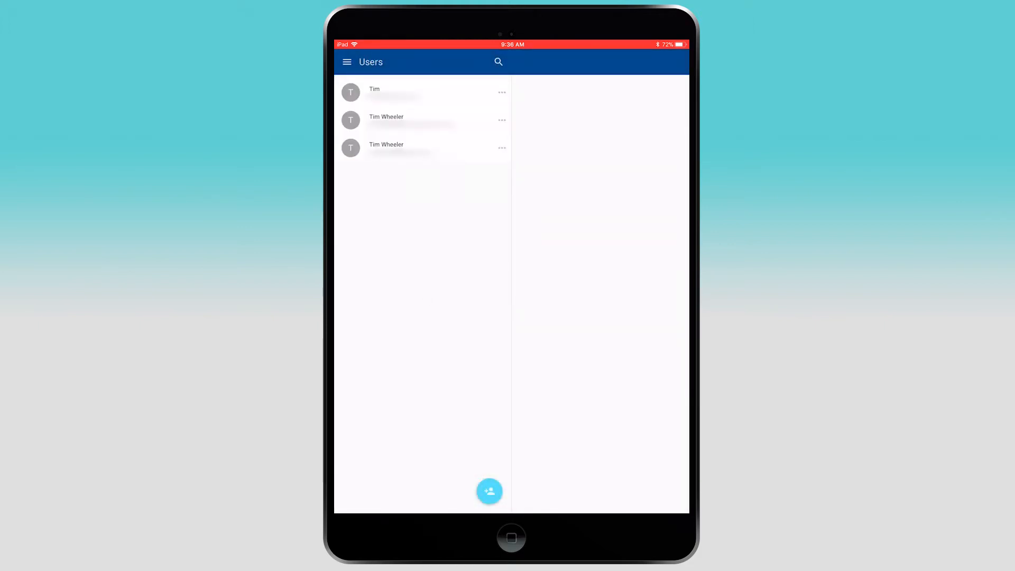
Step: Browse Management's Users and User Groups tabs showing Customers, Managers and Programmers
click(347, 61)
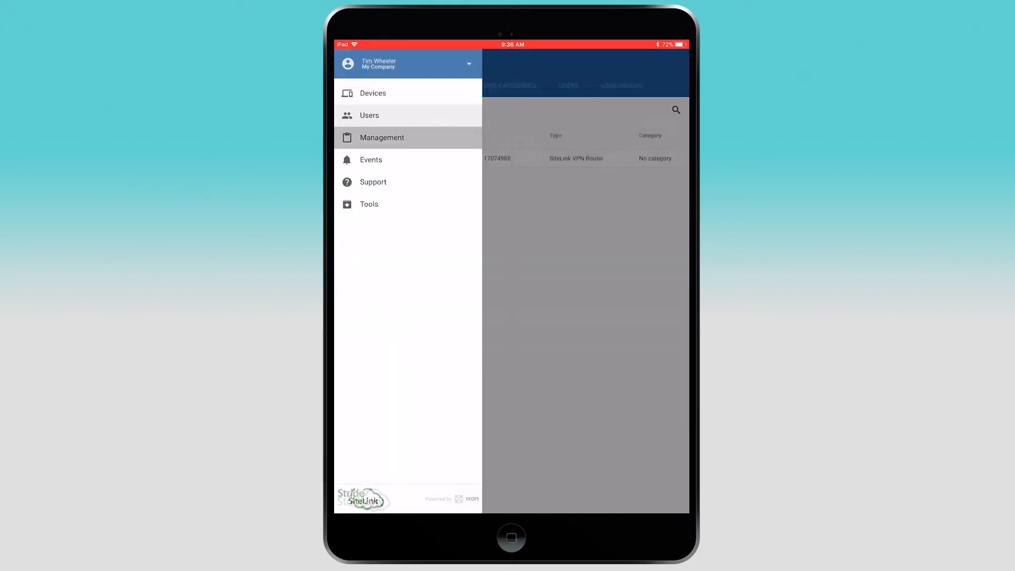
click(382, 137)
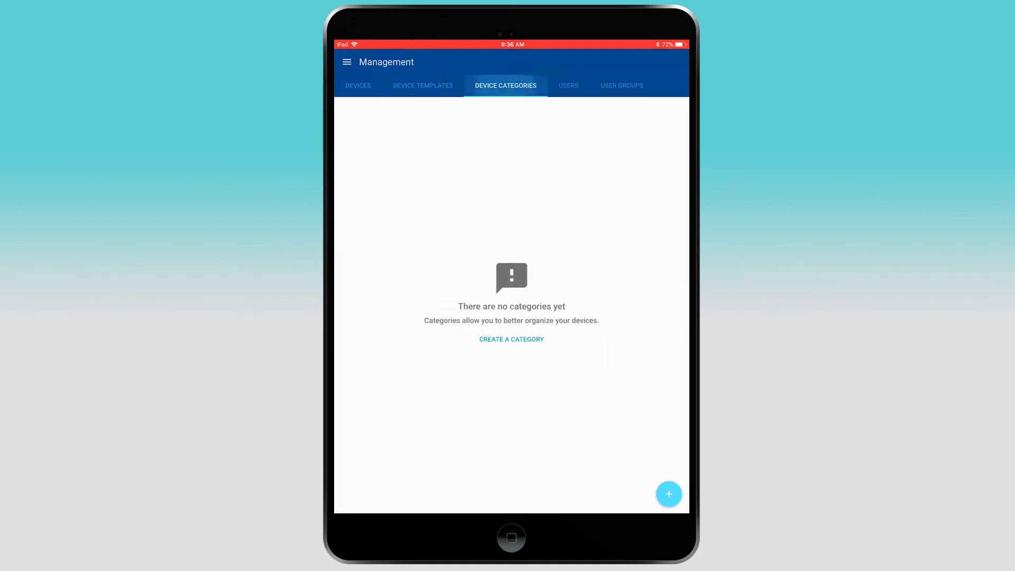
click(568, 86)
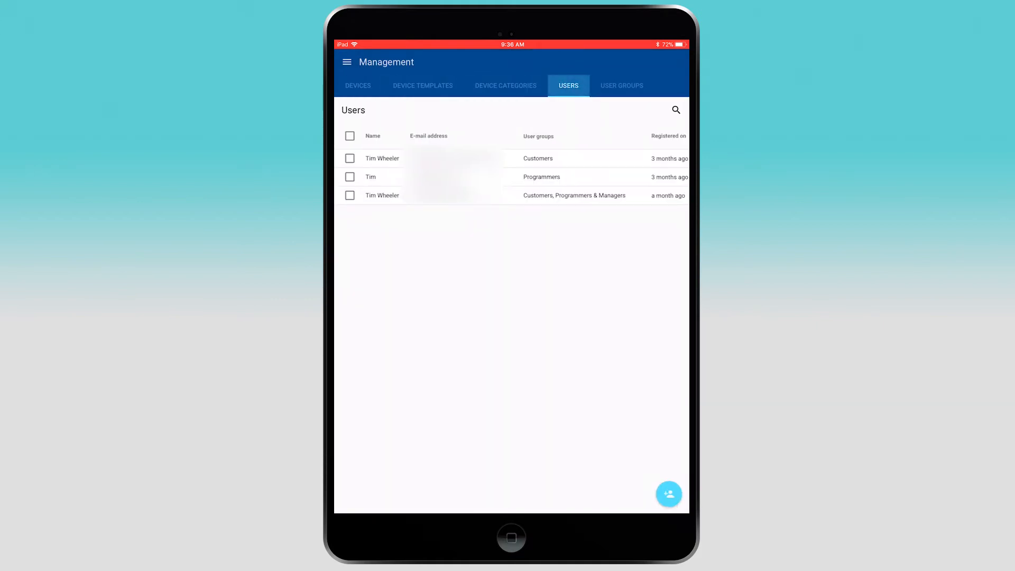
click(621, 86)
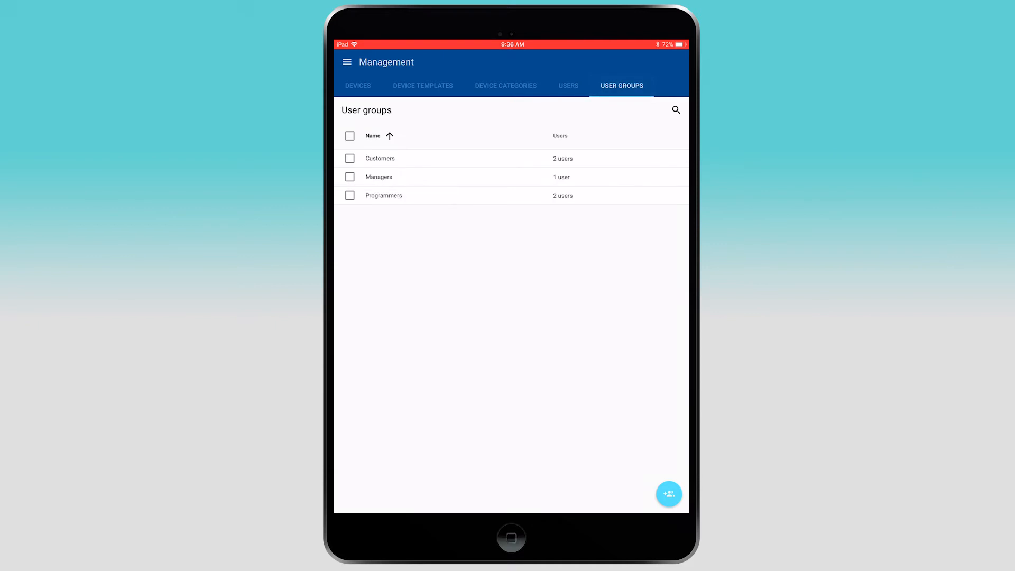
click(347, 62)
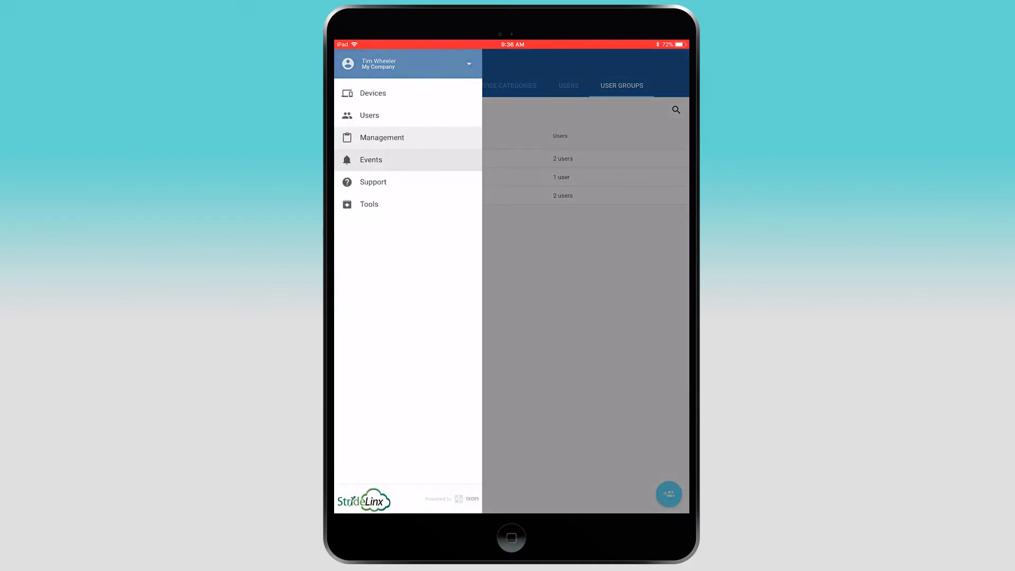
Step: Scroll through the Events log of logins and connections, then return to the Devices list
click(371, 160)
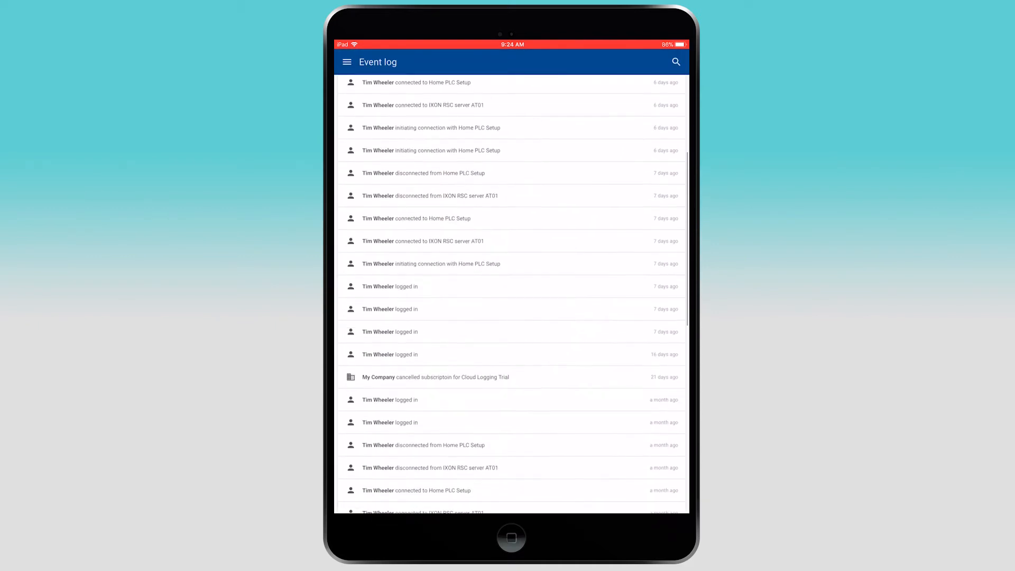
scroll(down, 3)
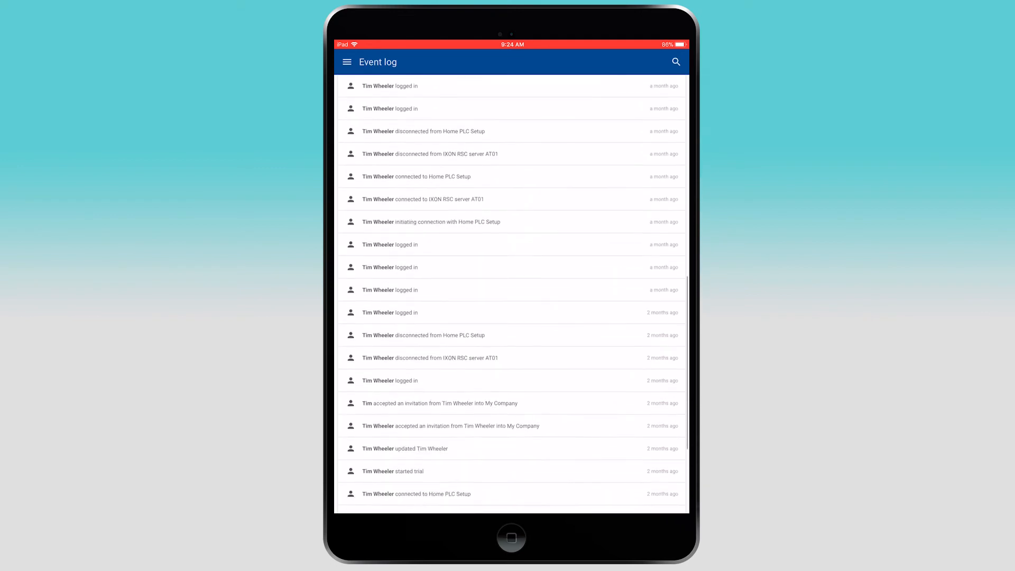
click(347, 61)
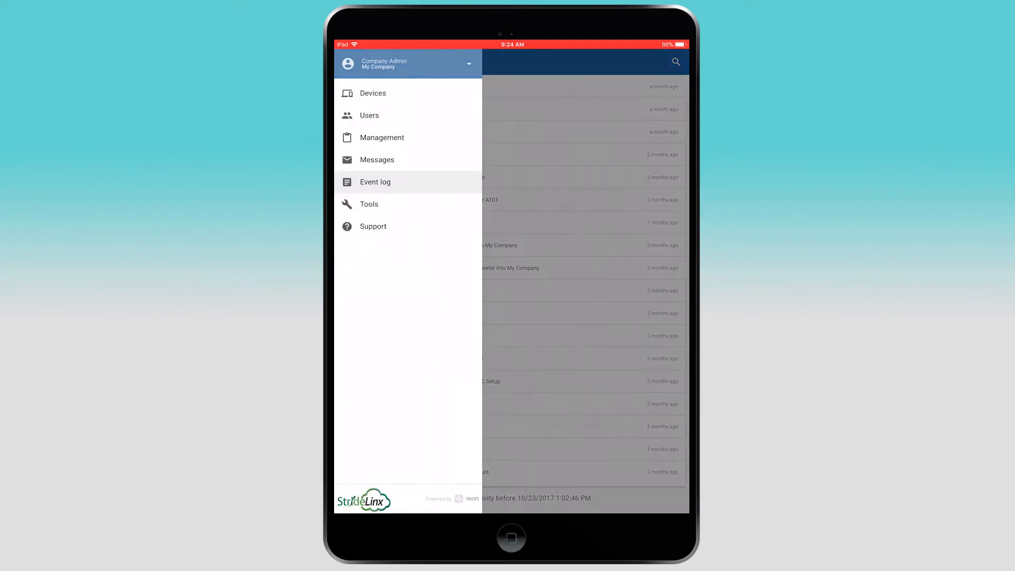
click(373, 93)
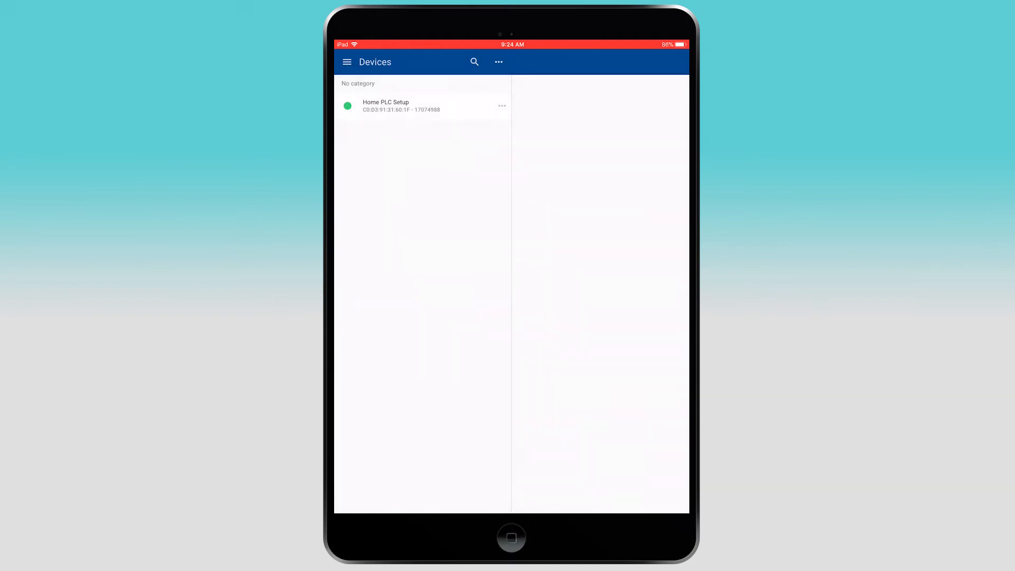
Step: Browse Home PLC Setup's Config, Subscriptions and Access tabs and return to Info
click(422, 106)
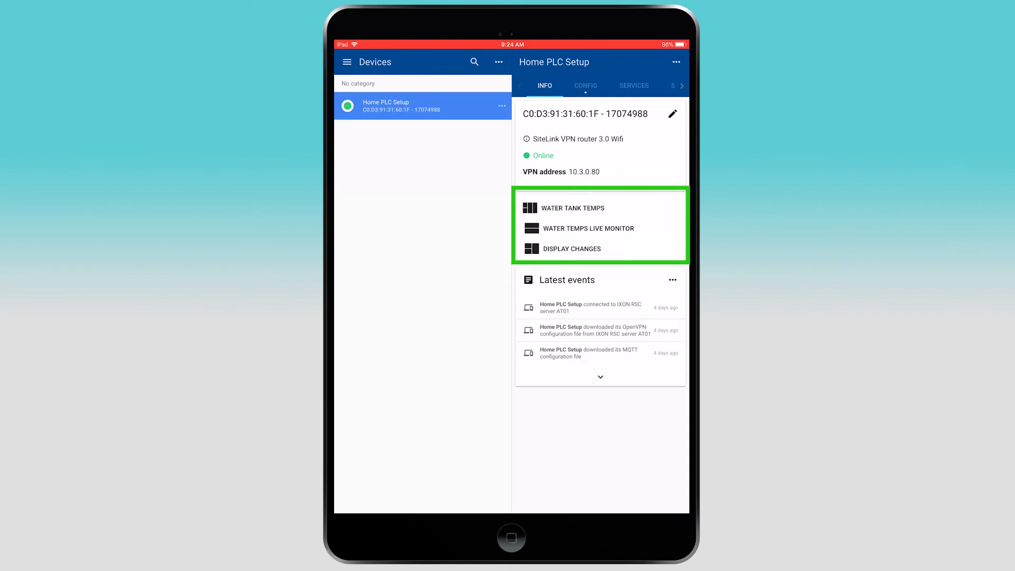
click(585, 84)
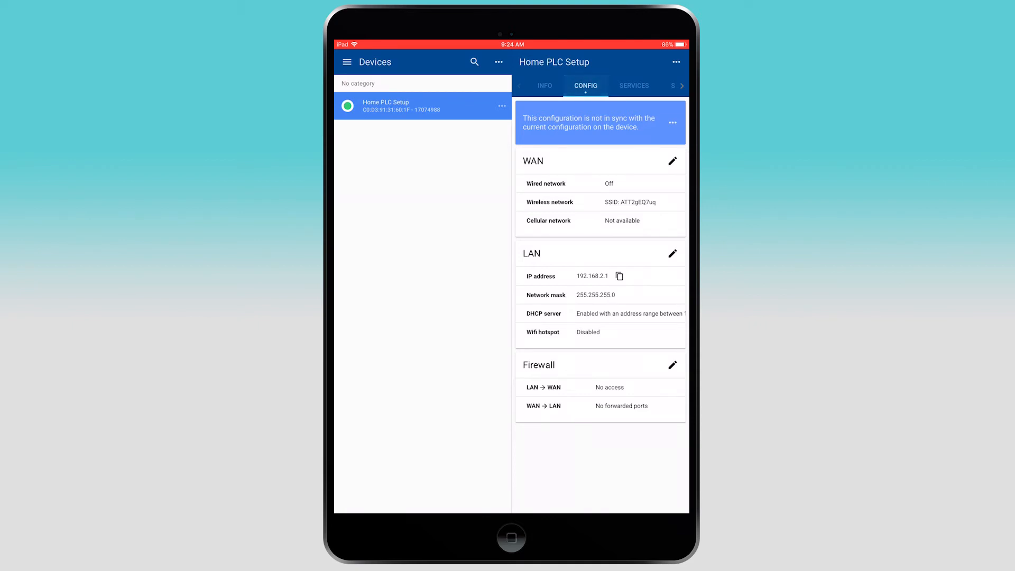
click(633, 86)
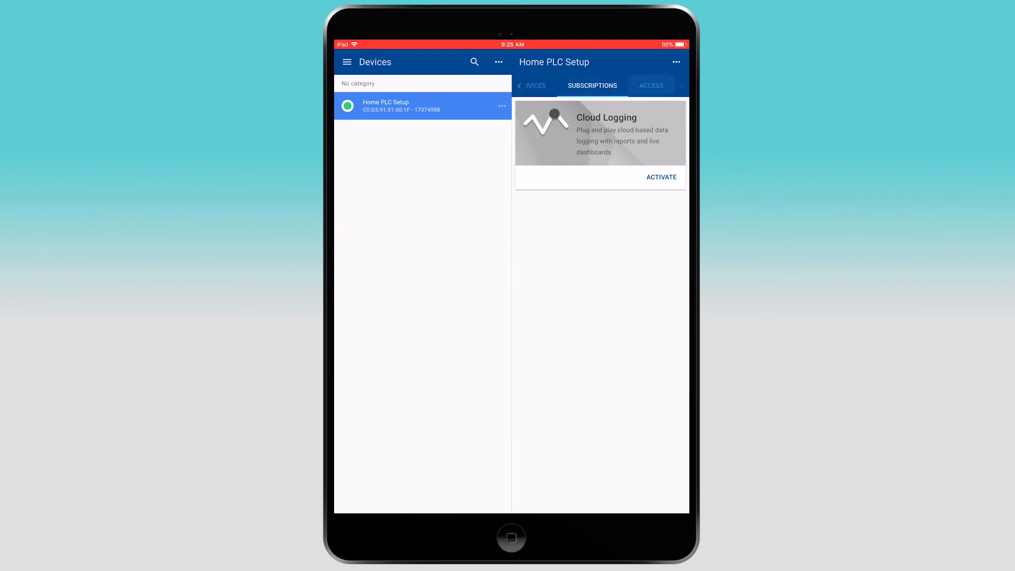
click(650, 86)
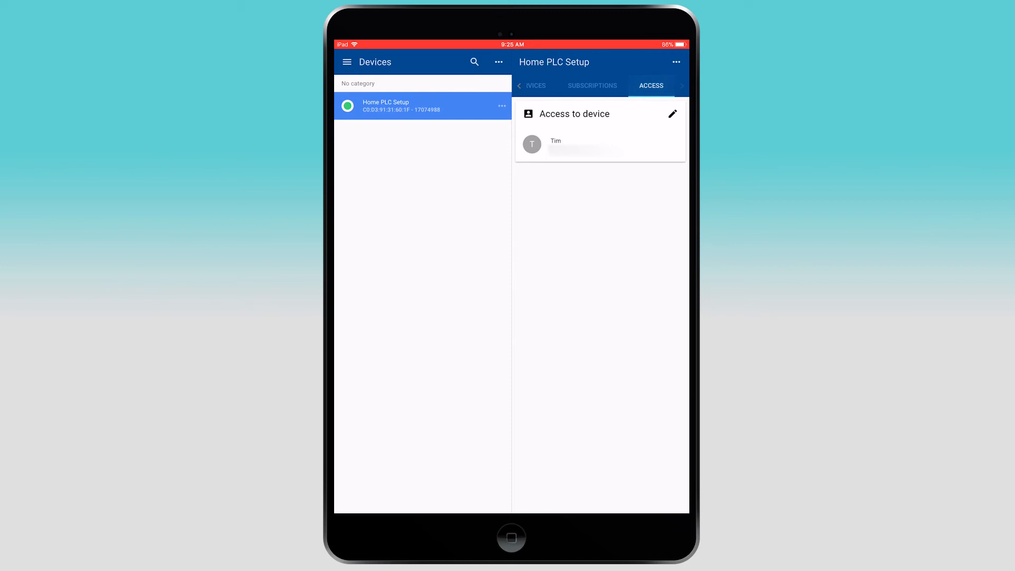
click(545, 86)
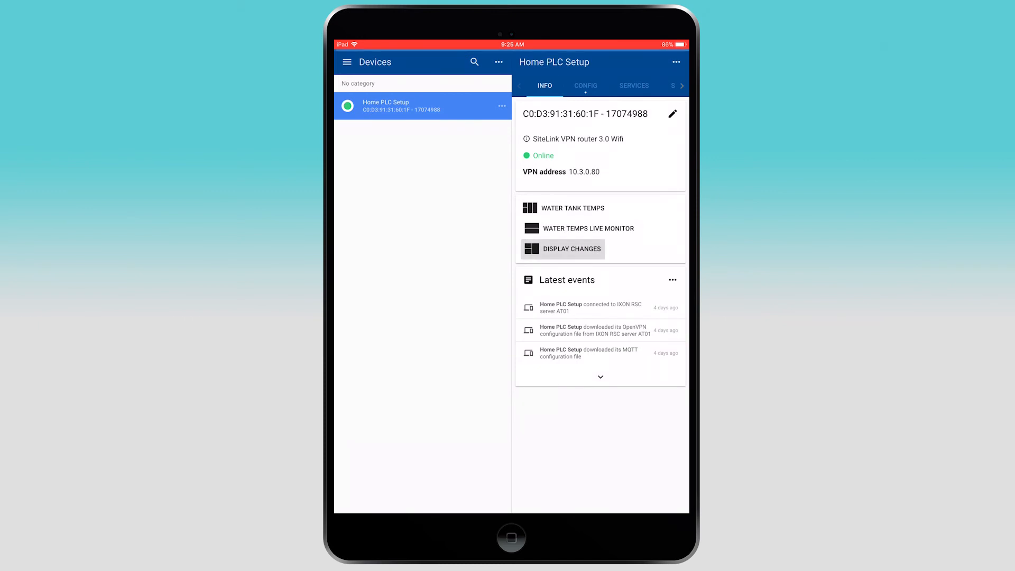
Step: Open the Display Changes dashboard with live Tank 1 and Tank 2 temperature gauges
click(580, 249)
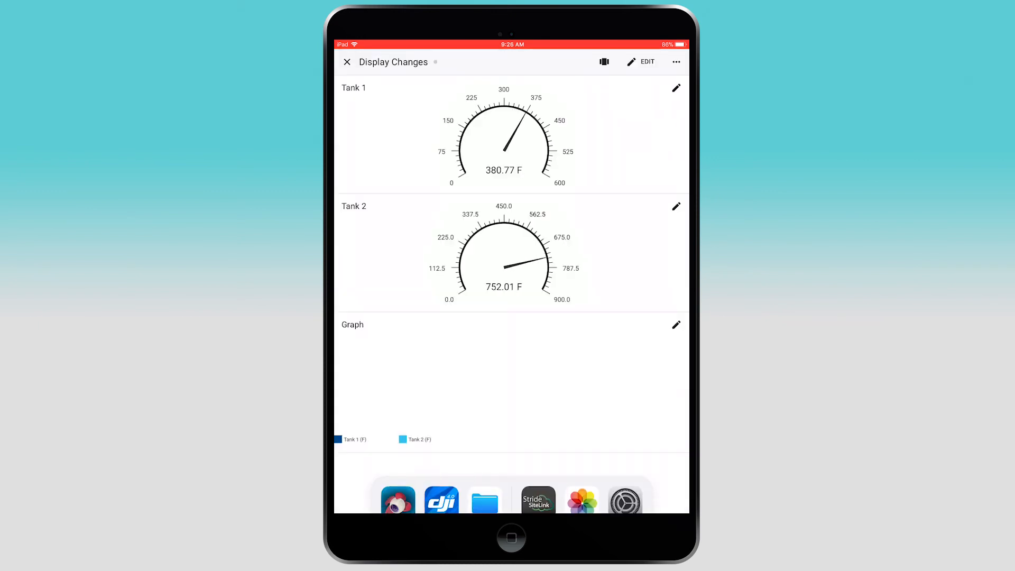